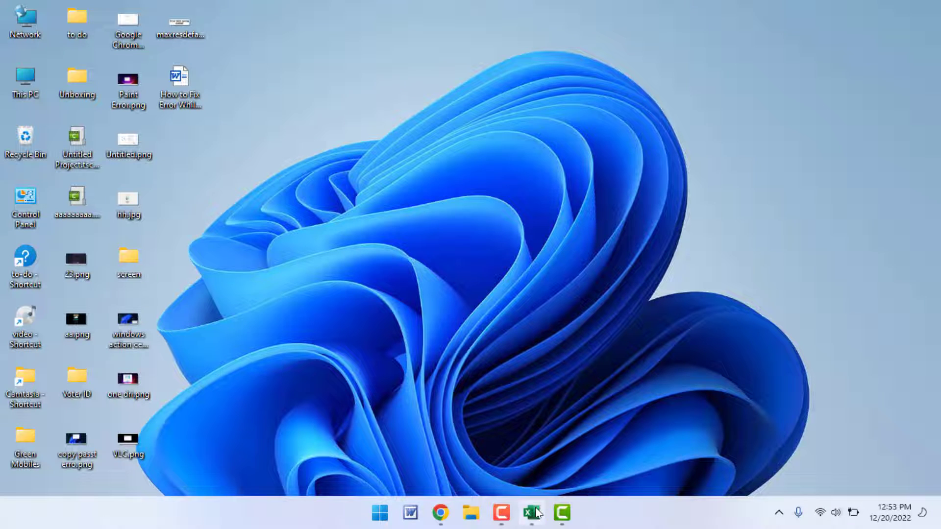
Bring up the Book1 workbook window from the Excel taskbar icon.
left_click(530, 513)
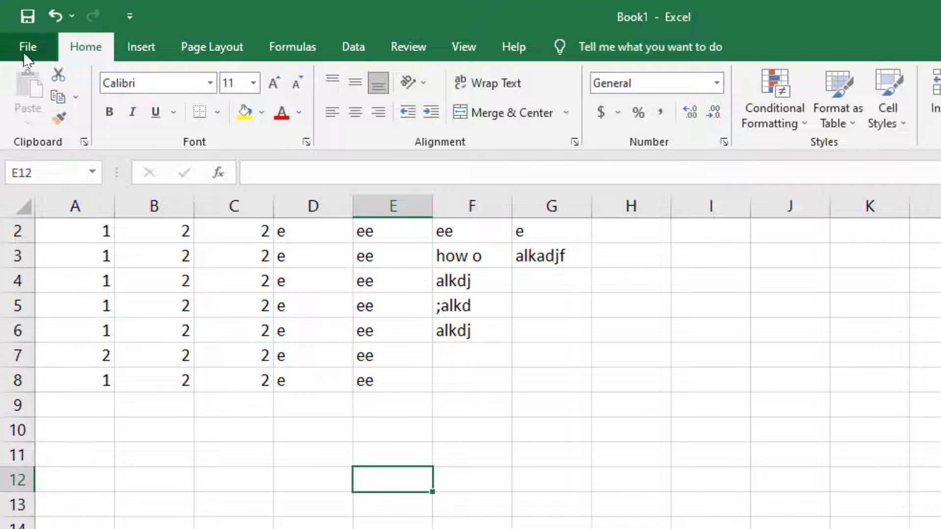
Show the File Info page and expand the Protect Workbook options.
left_click(28, 46)
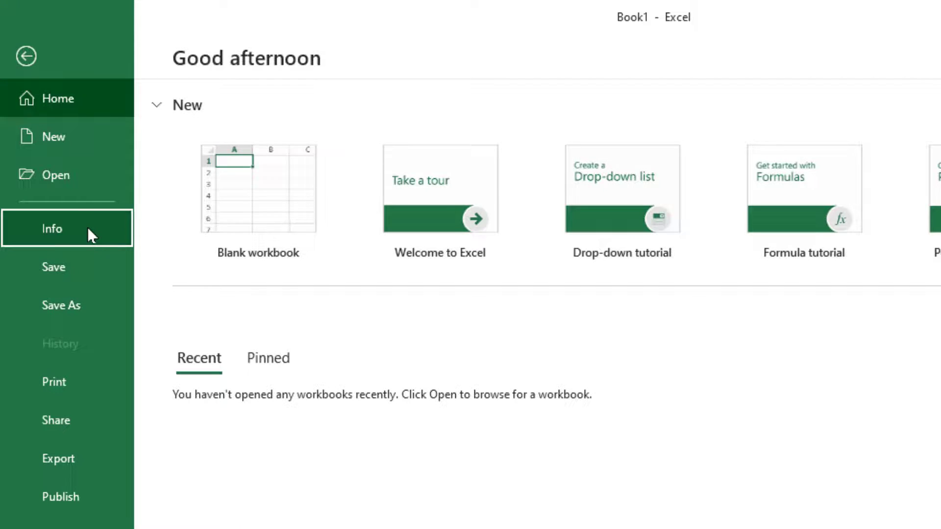
left_click(53, 229)
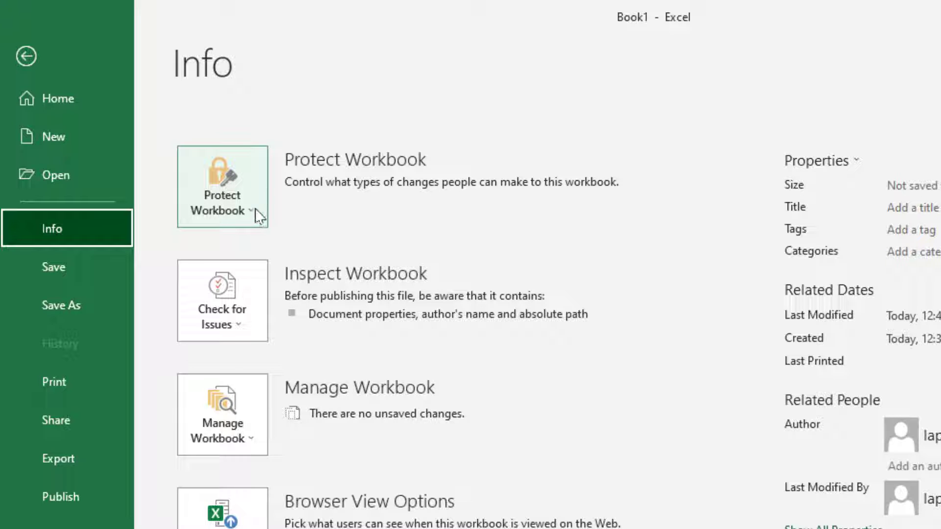
left_click(222, 187)
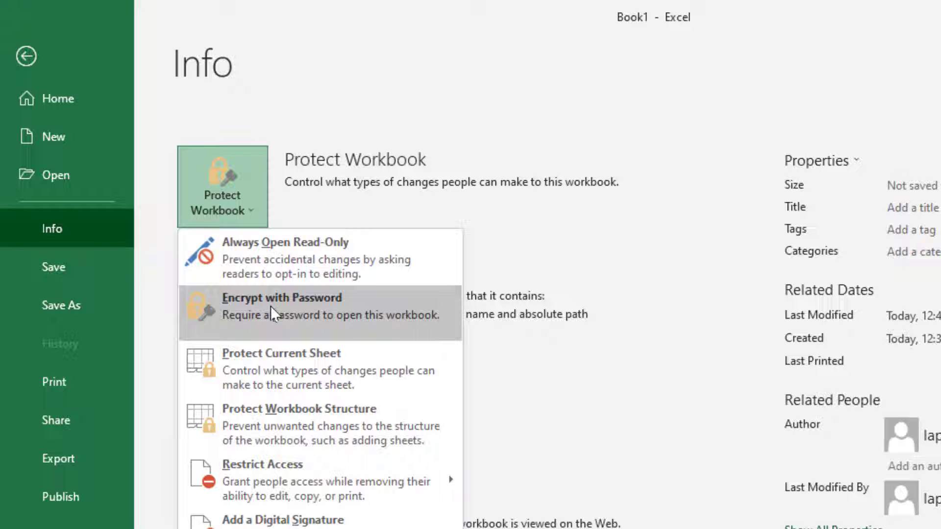
mouse_move(298, 314)
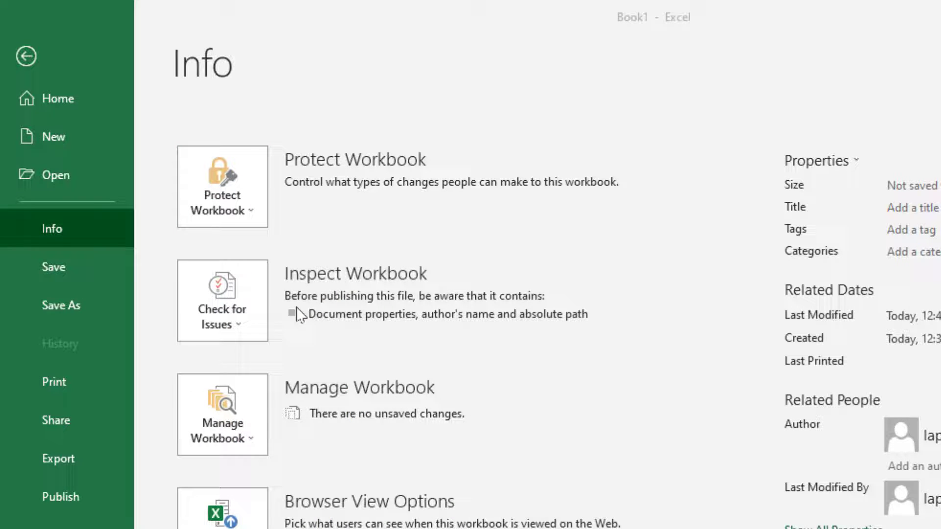
Encrypt Book1 with a password, entering and confirming it.
left_click(222, 194)
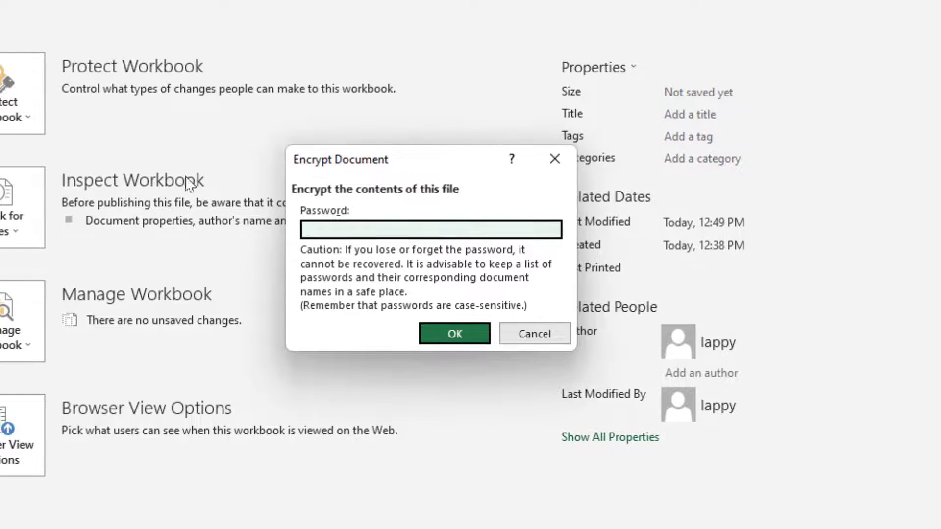
mouse_move(387, 249)
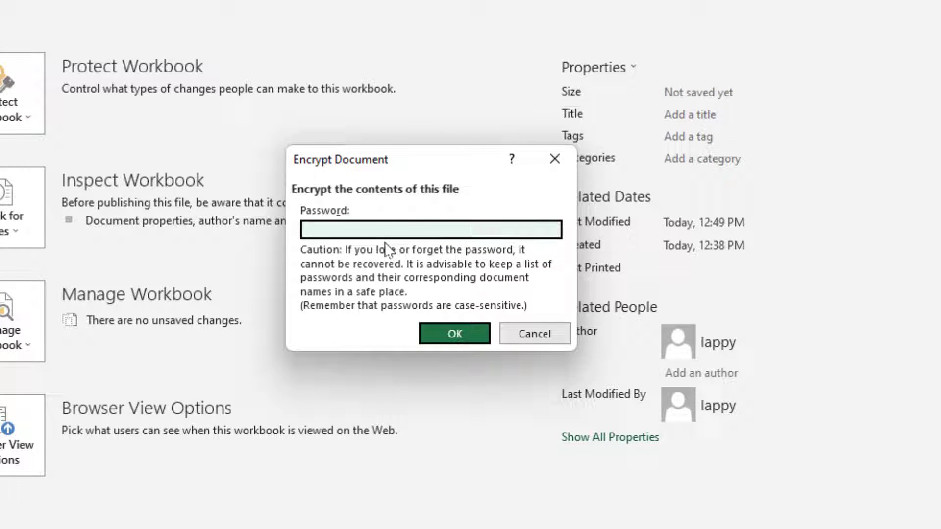
type("****")
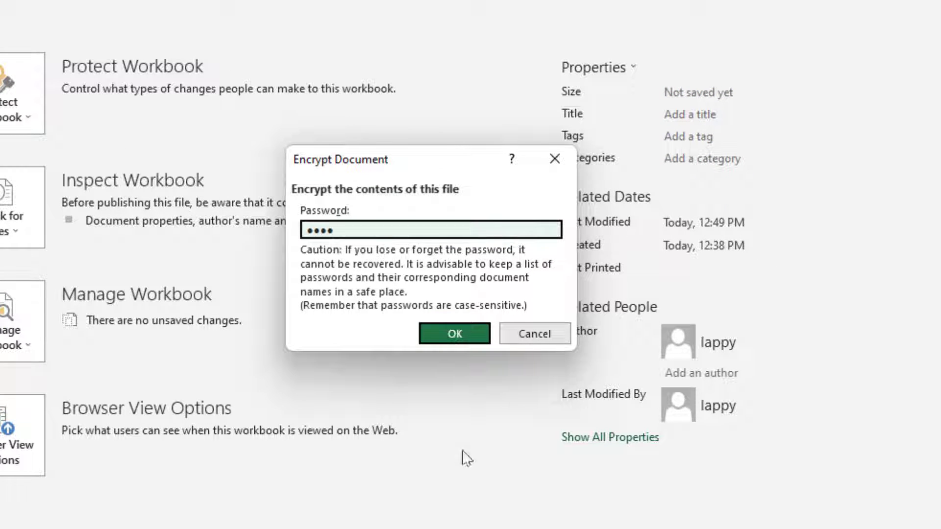
left_click(454, 333)
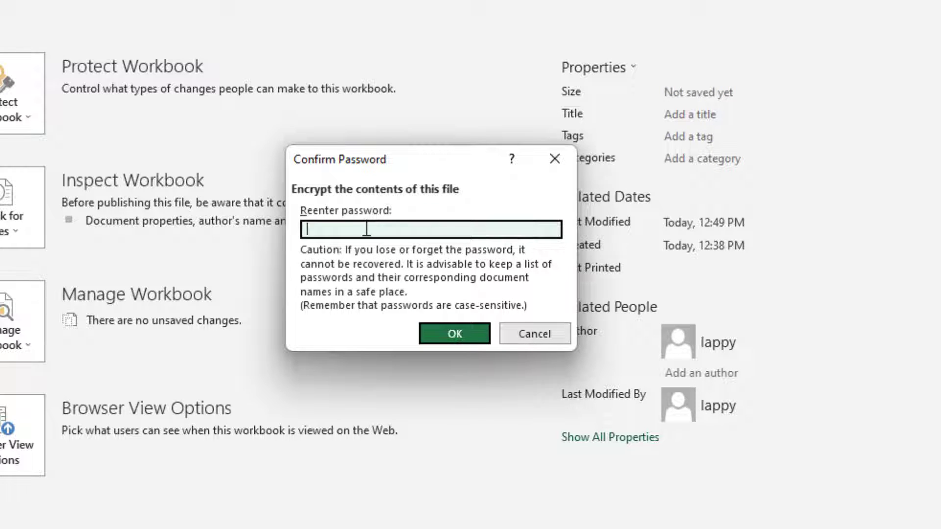
type("••")
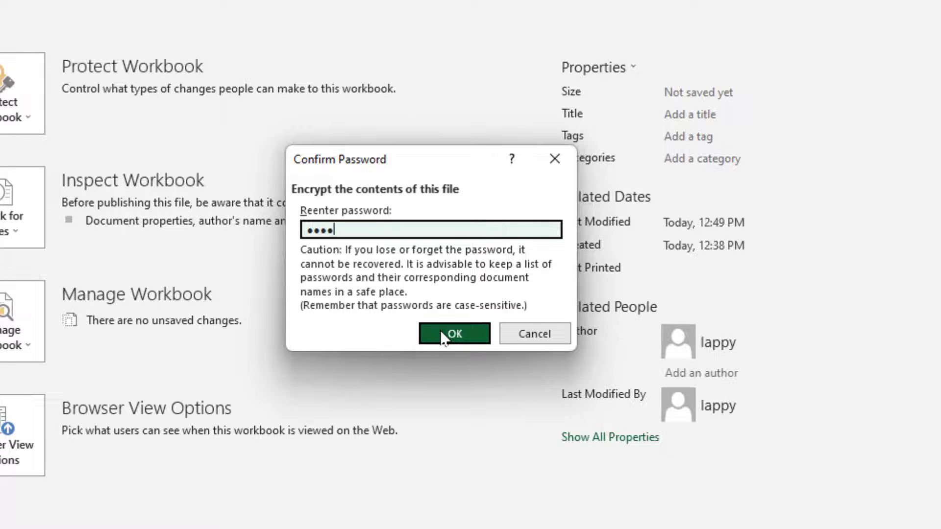
left_click(454, 333)
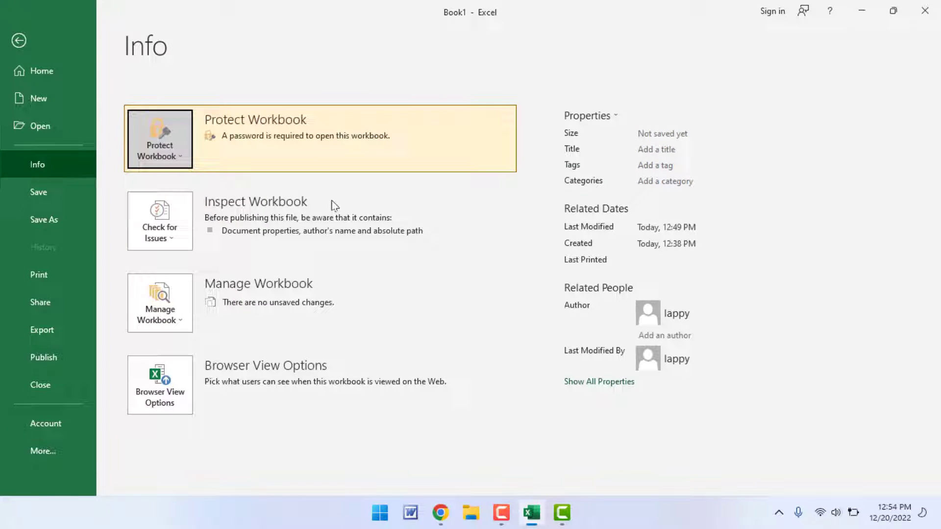
mouse_move(623, 19)
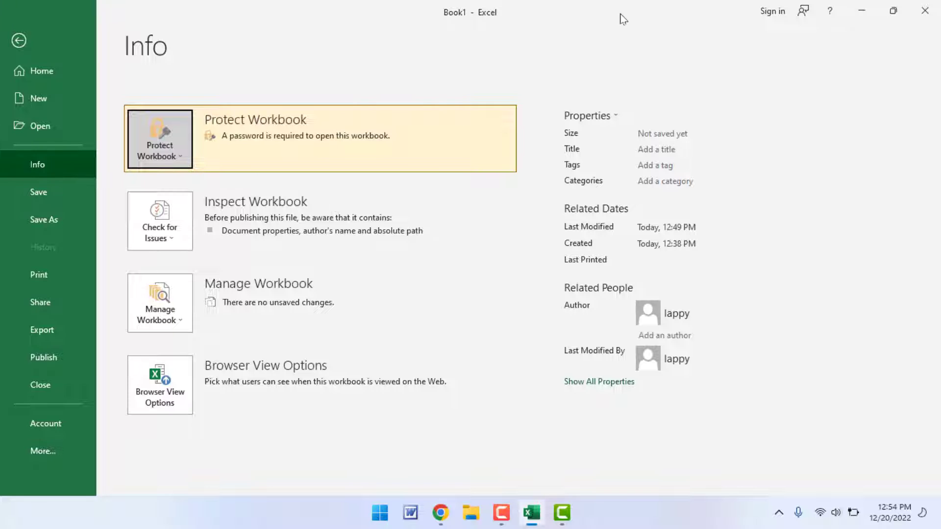
Save the encrypted workbook as Book1.xlsx on the desktop.
left_click(44, 220)
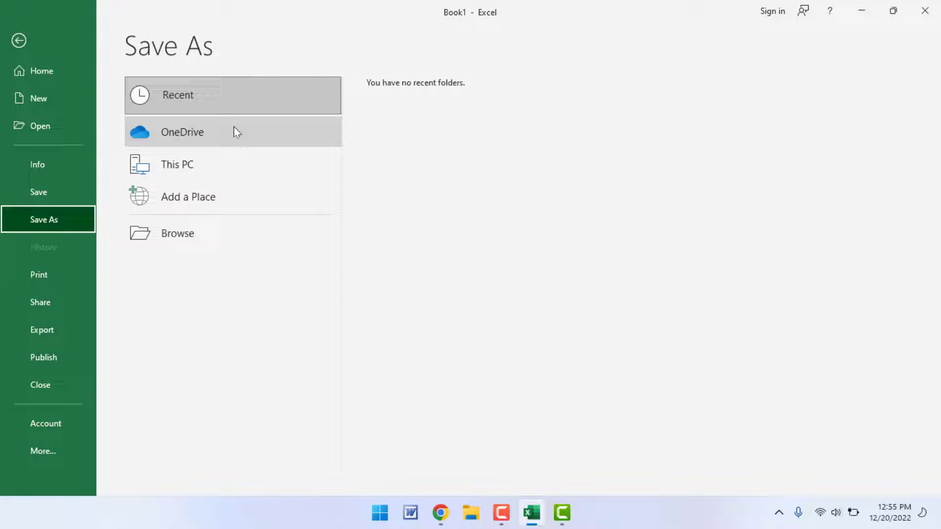
left_click(177, 233)
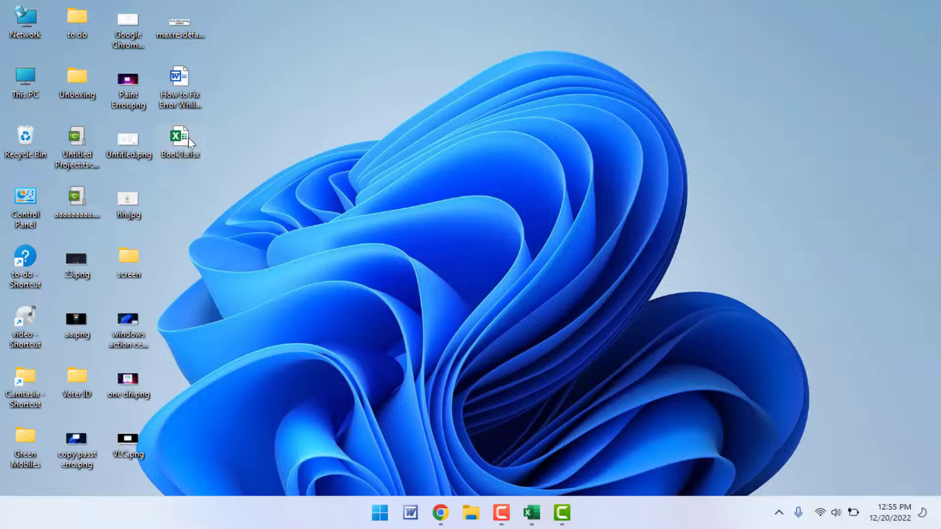
mouse_move(180, 141)
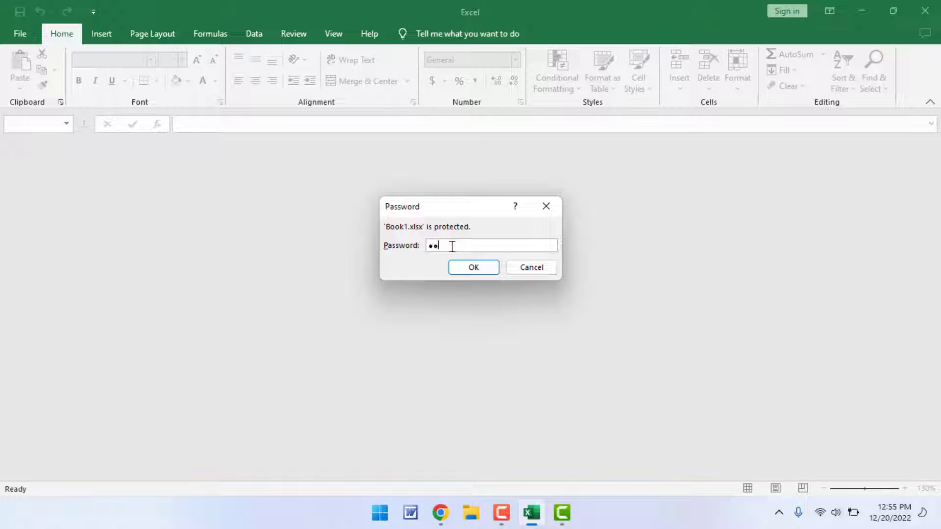
Enter the password to unlock the reopened Book1.xlsx.
left_click(473, 267)
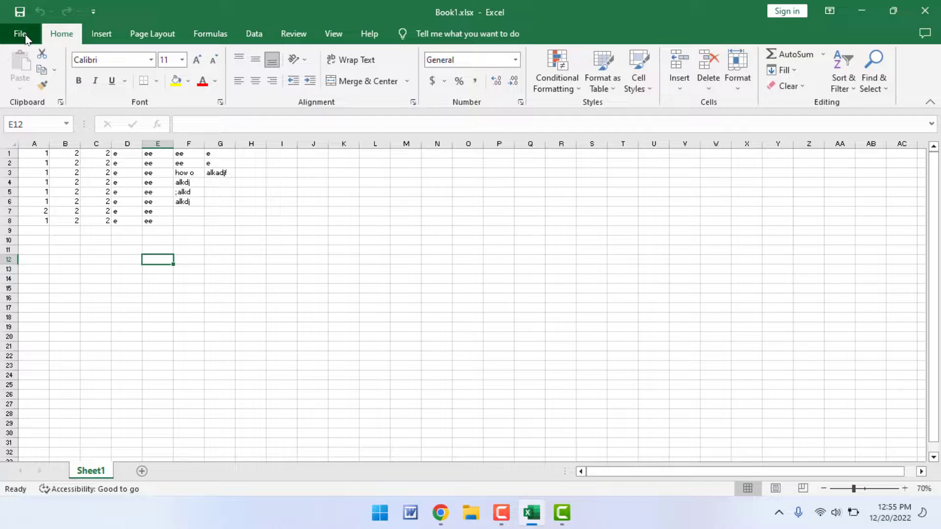
Clear the Encrypt with Password field under Protect Workbook so Book1.xlsx opens freely.
left_click(19, 34)
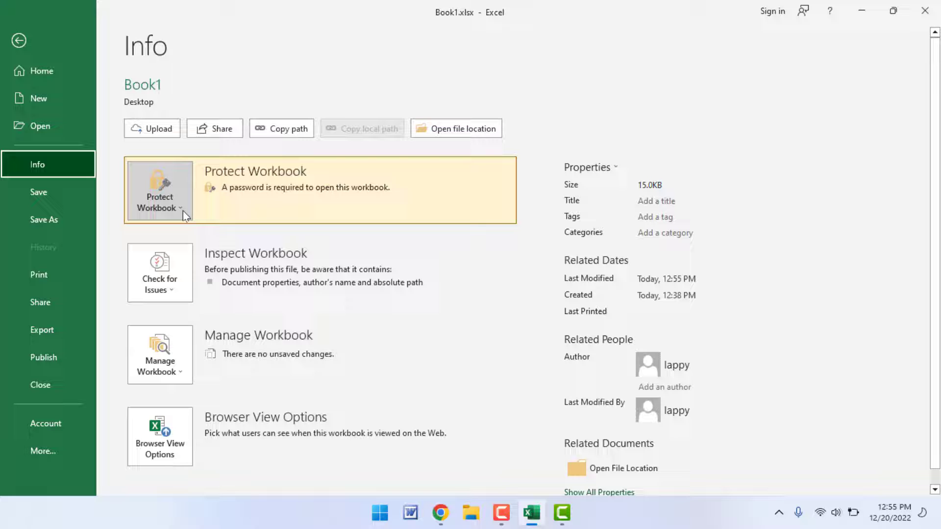
left_click(159, 190)
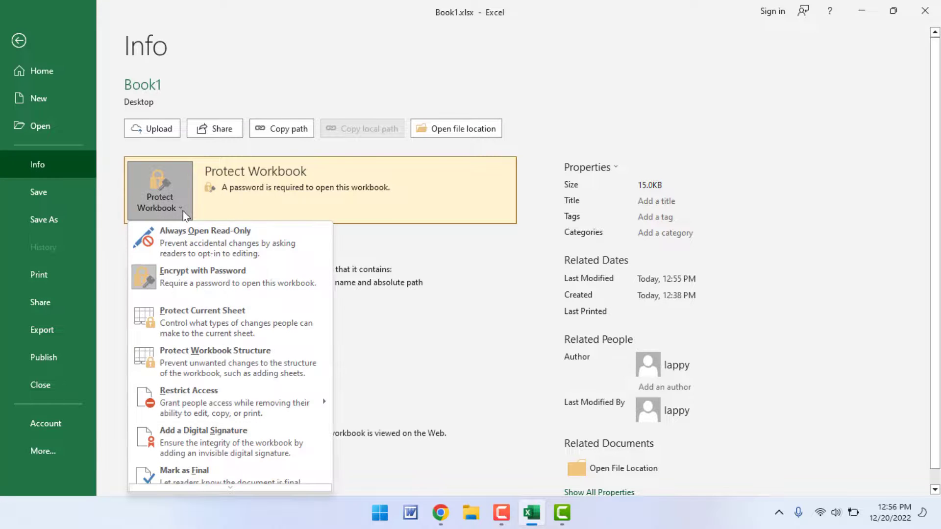
left_click(203, 270)
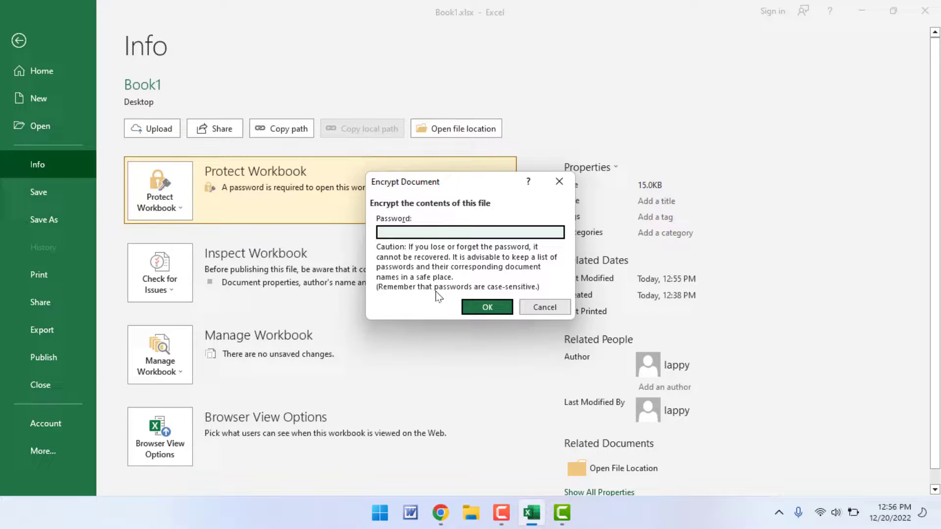
left_click(543, 307)
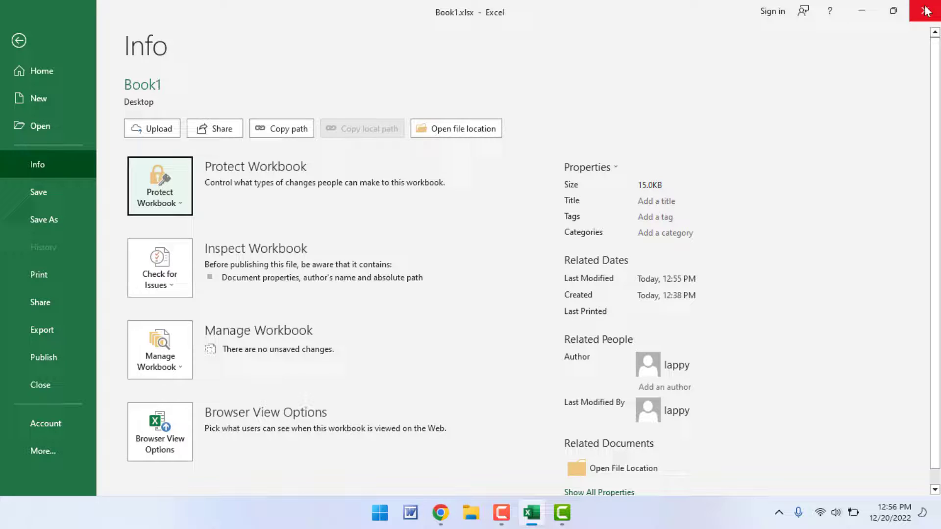
mouse_move(925, 11)
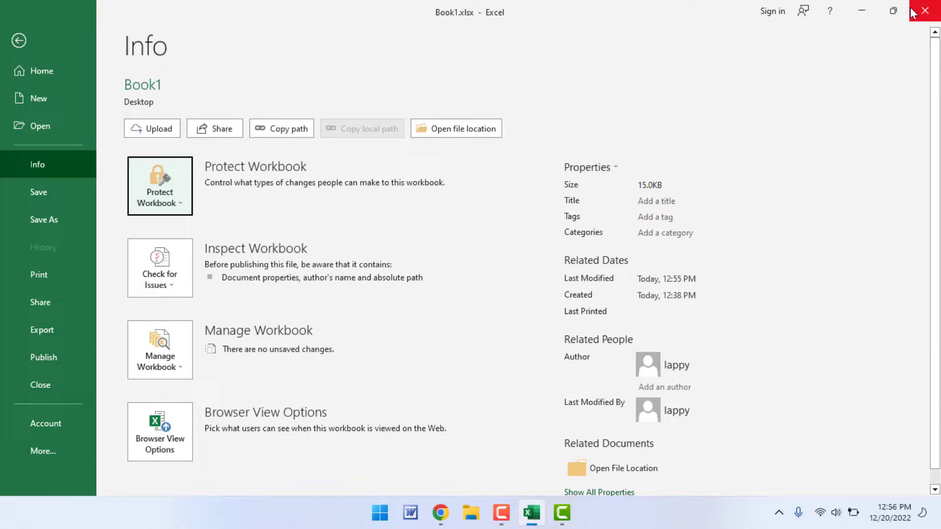
mouse_move(918, 10)
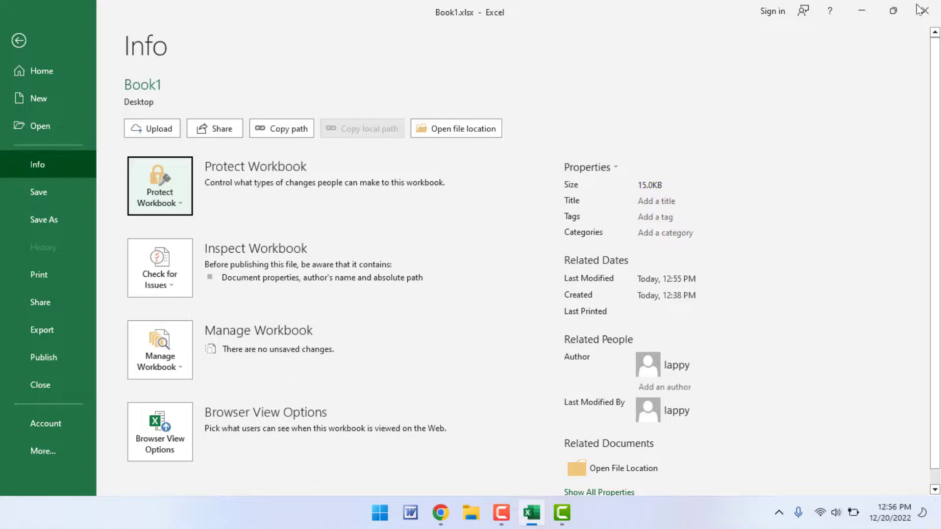